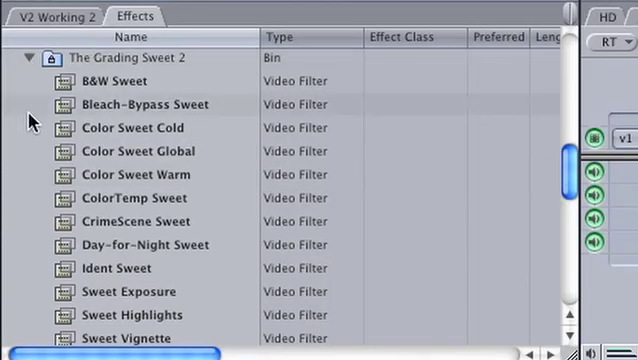
Step: Select and drag a Sweet colour filter onto clip IMG_6092
click(130, 127)
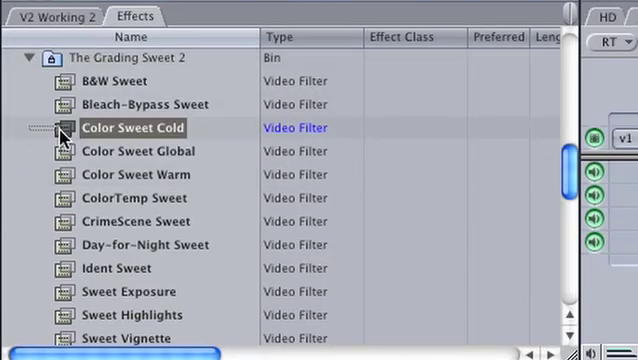
click(130, 197)
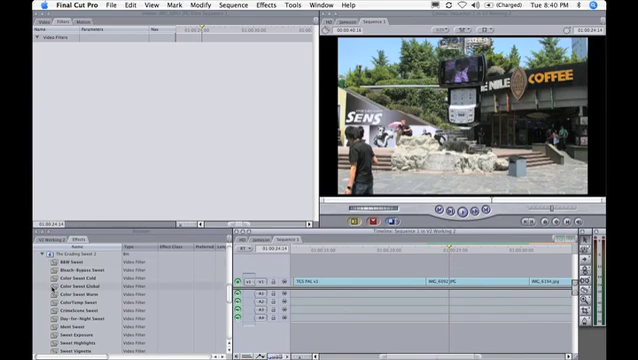
click(70, 277)
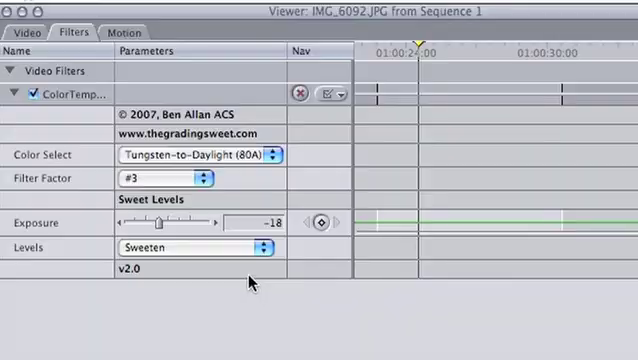
Step: Apply the Very Contrasty, then the Very Low Contrast, Levels presets to the clip
click(190, 247)
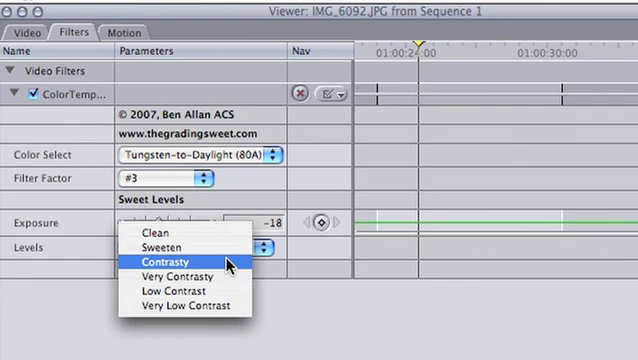
click(166, 260)
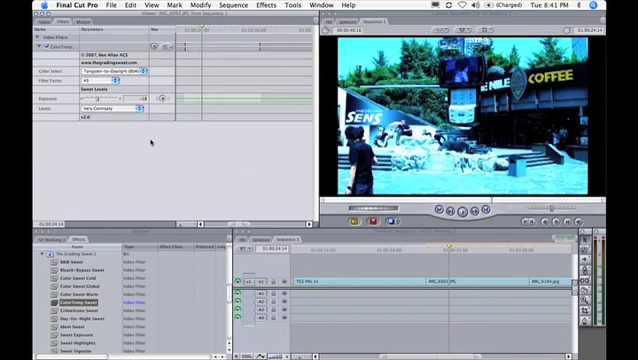
click(105, 117)
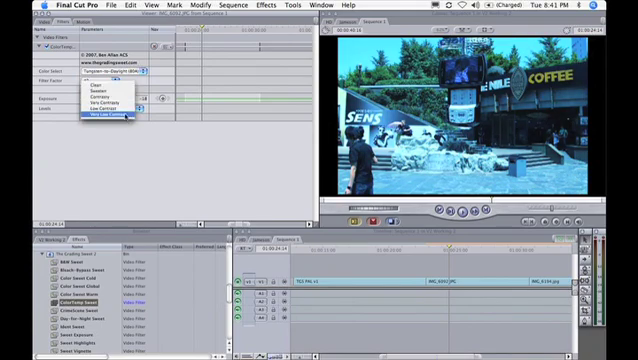
click(107, 122)
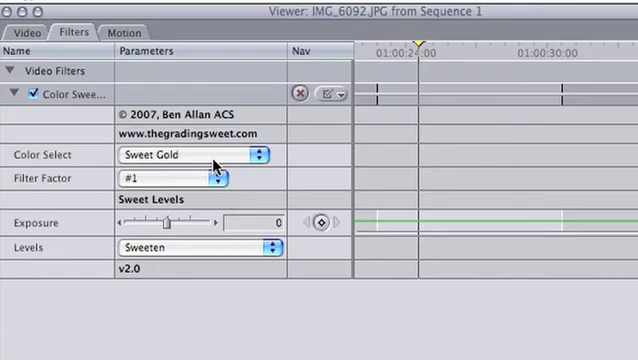
Step: Change the Color Select preset to Chocolate
click(190, 155)
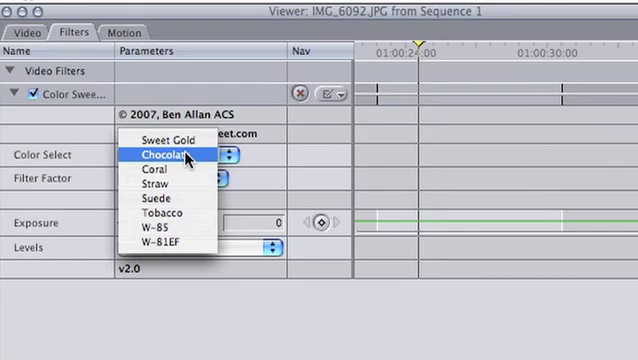
click(160, 168)
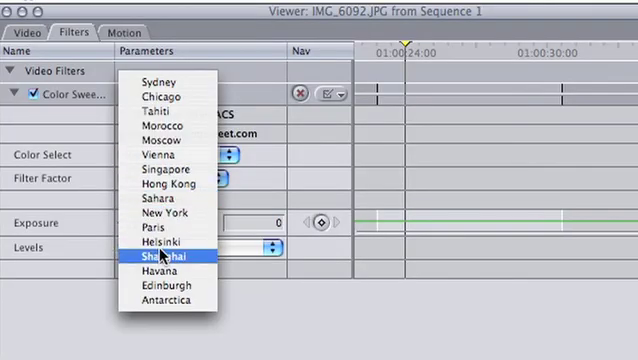
Step: Choose the Shanghai city colour look
click(171, 257)
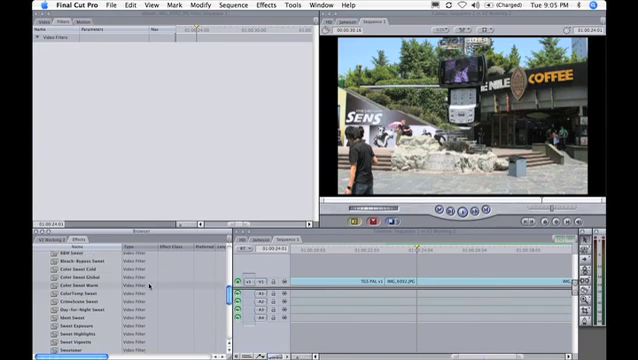
Step: Scroll the Browser down toward The Grading Sweet Pro 2 bin
scroll(down, 3)
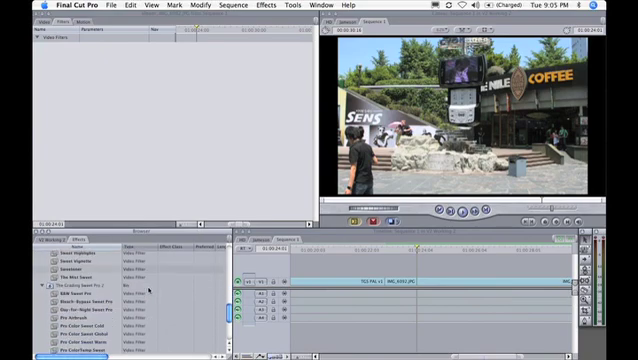
scroll(down, 3)
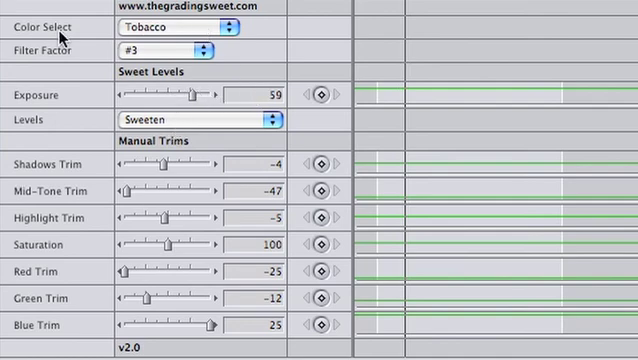
mouse_move(163, 170)
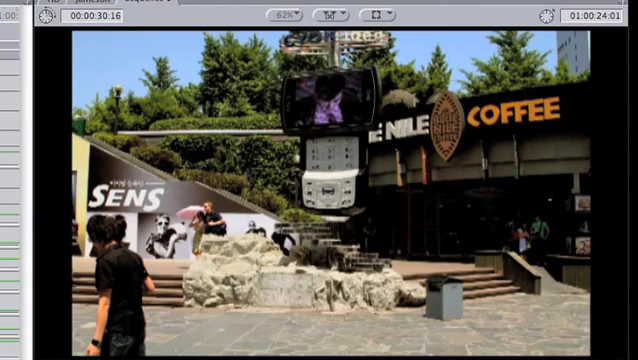
mouse_move(343, 141)
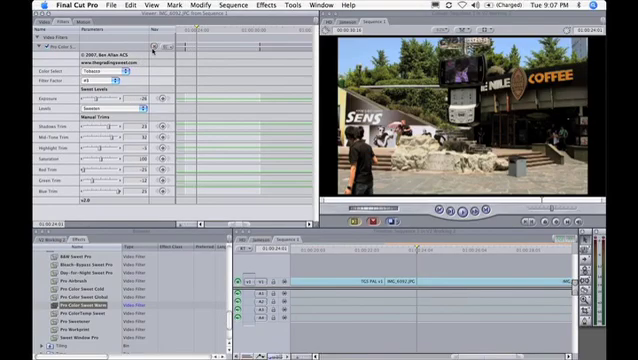
Step: Delete the Pro Color Sweet filter from the clip
click(117, 71)
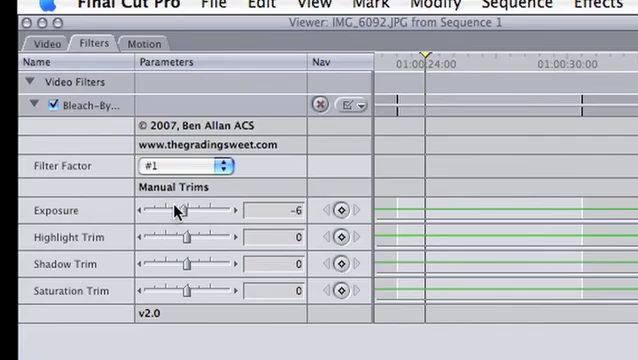
Step: Lower the Bleach-Bypass filter's exposure to -6
drag(180, 211, 168, 211)
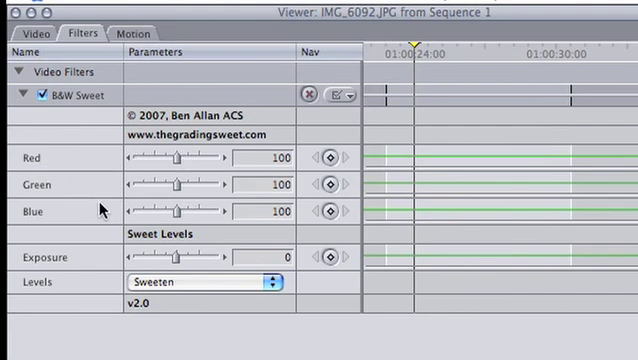
mouse_move(177, 217)
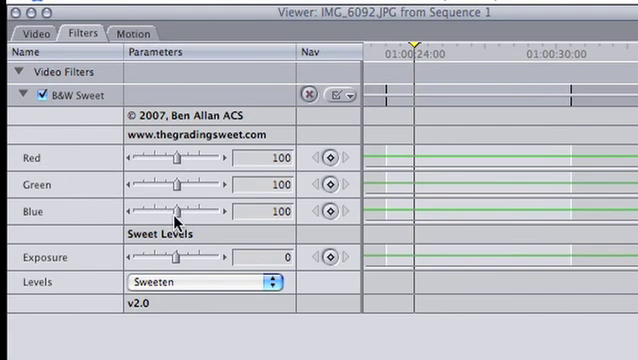